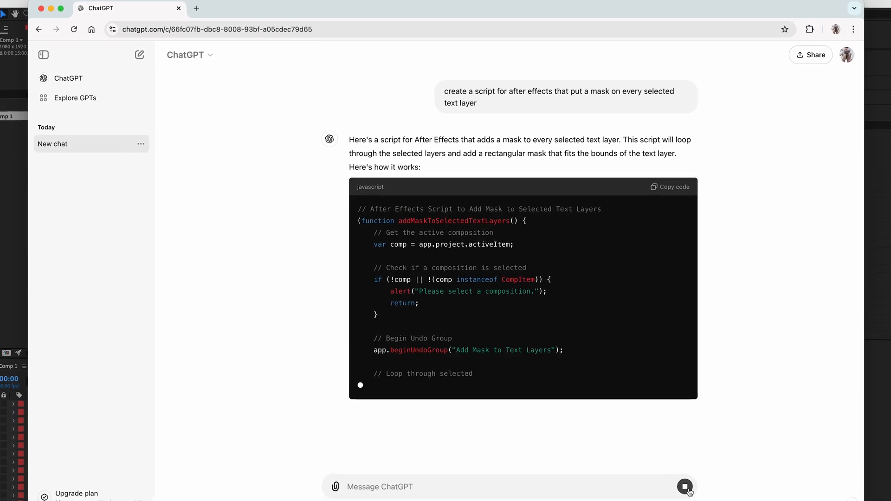
Create Comp 1 from the Social Media Portrait HD preset (1080×1920, 30 fps, 15 s)
{"action": "left_click", "coordinate": [43, 6]}
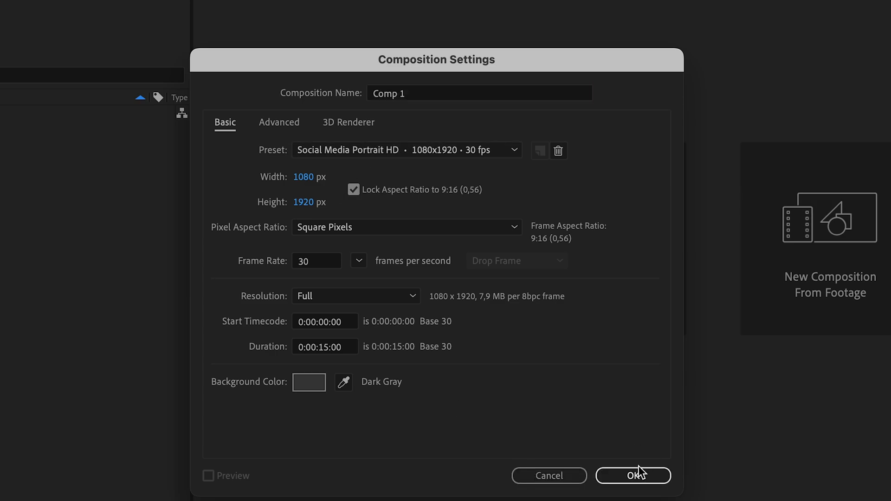
{"action": "left_click", "coordinate": [632, 475]}
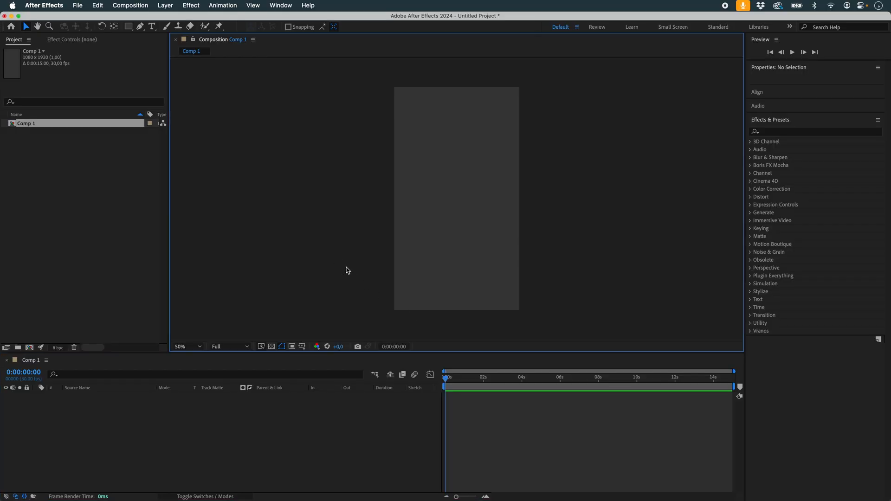
Add a centred text layer 'a' in Arvo Bold 230 px with white fill
{"action": "left_click", "coordinate": [152, 27]}
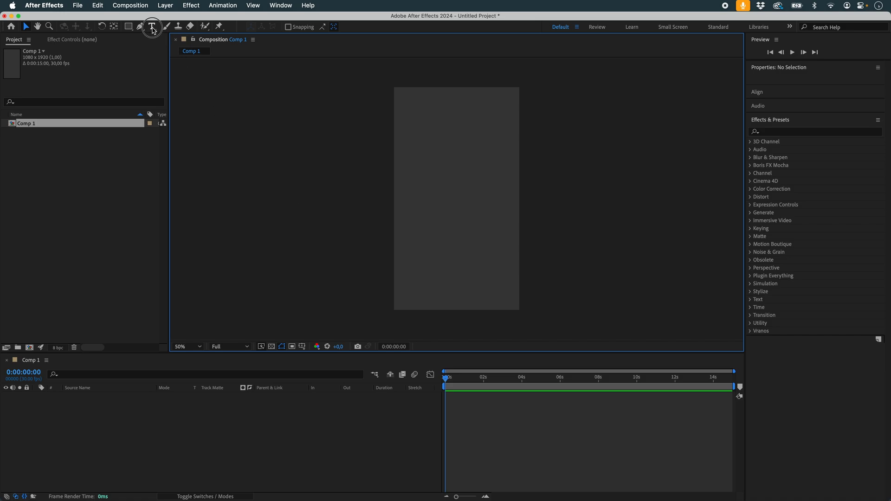
{"action": "left_click", "coordinate": [151, 25]}
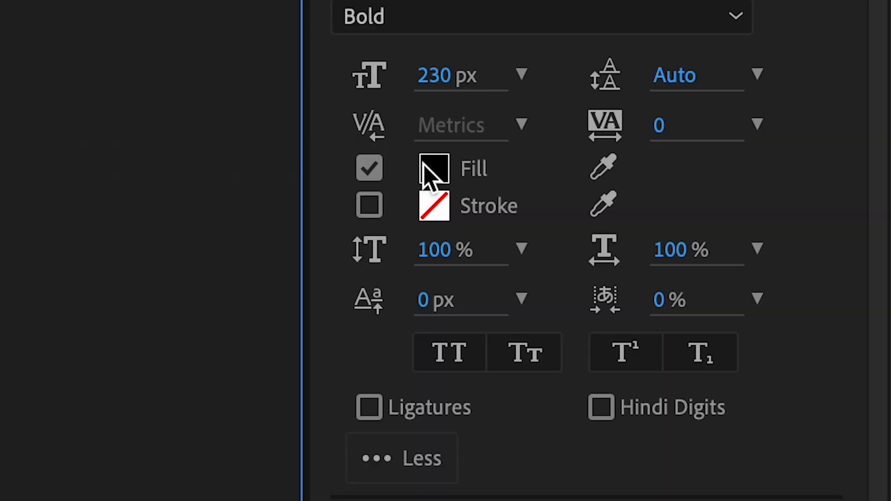
{"action": "left_click", "coordinate": [433, 168]}
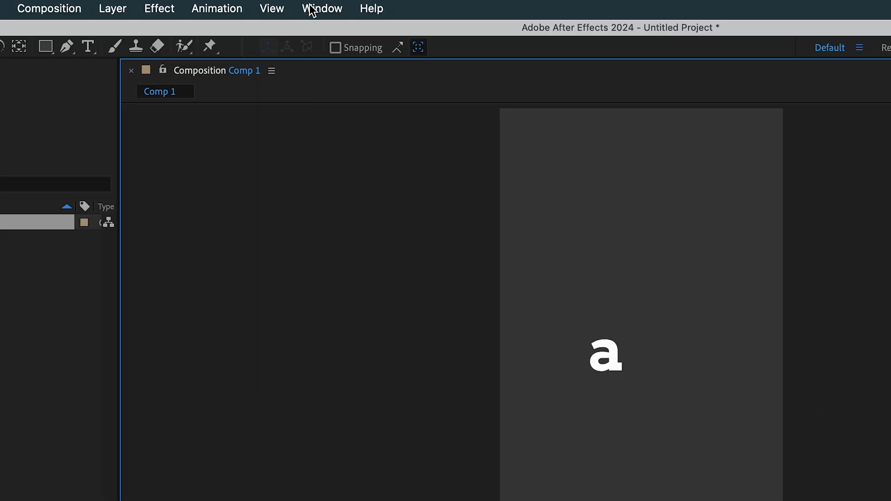
Run Alphabet.jsx with Upper Case and Digits off to generate 26 lowercase letter layers
{"action": "left_click", "coordinate": [322, 9]}
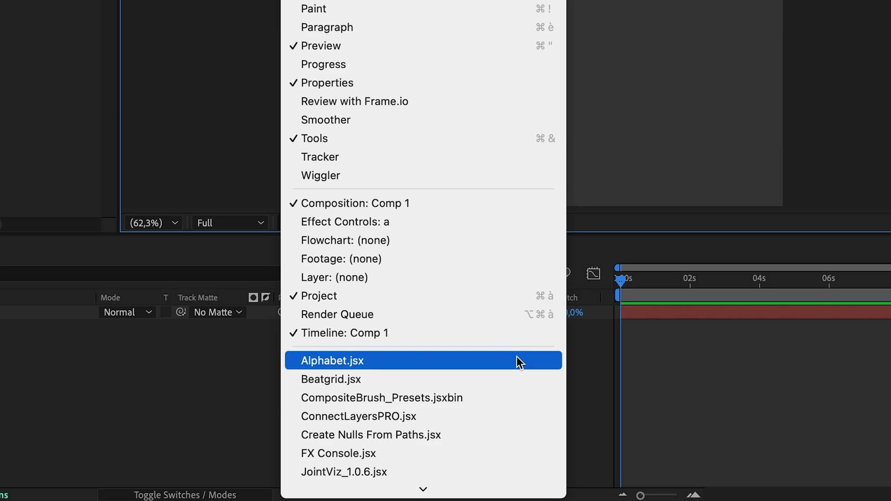
{"action": "left_click", "coordinate": [332, 360]}
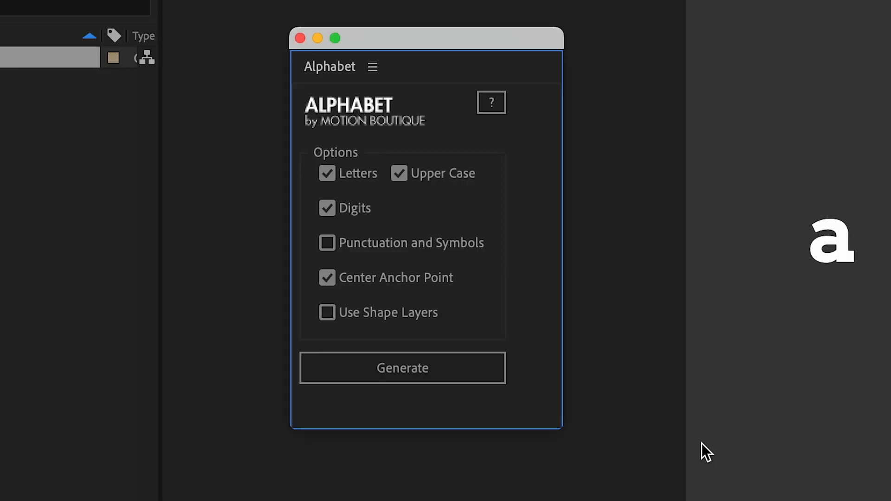
{"action": "left_click", "coordinate": [830, 241]}
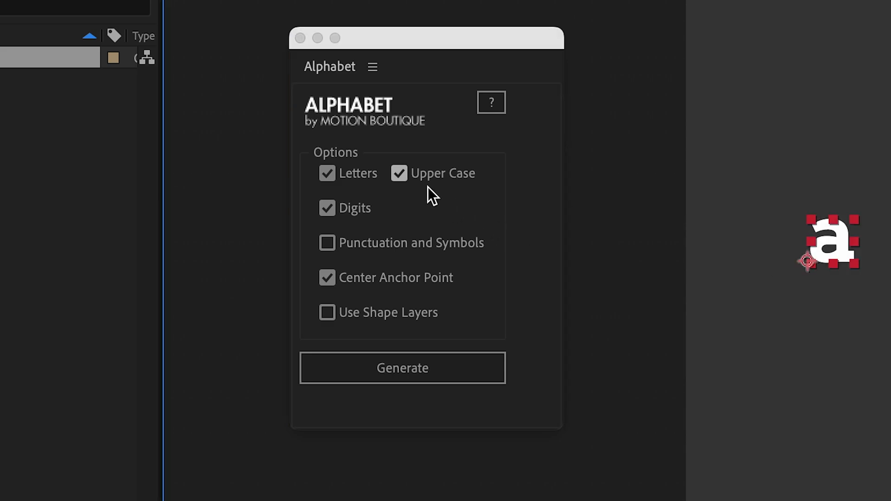
{"action": "left_click", "coordinate": [327, 207]}
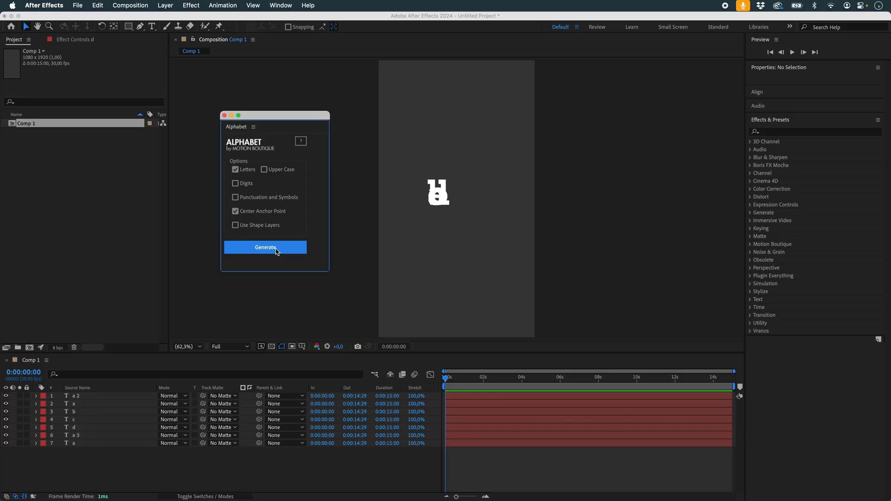
{"action": "left_click", "coordinate": [264, 247]}
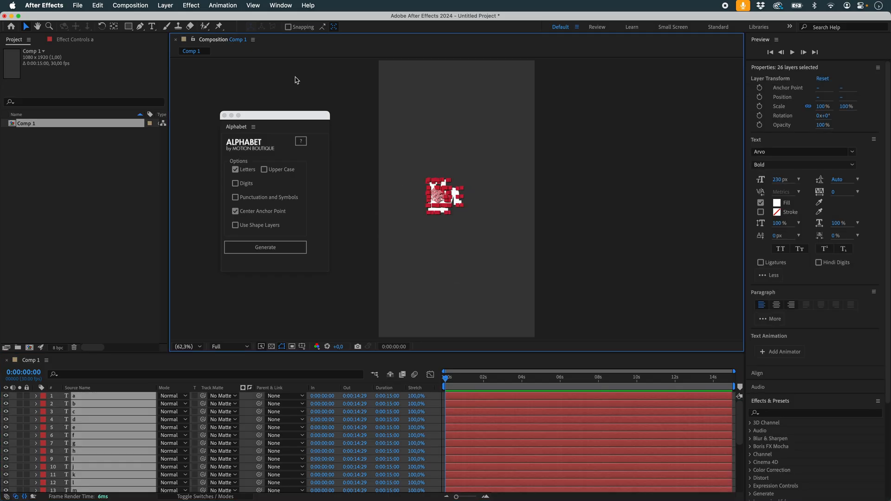
Centre each letter layer's anchor point on its content via Layer > Transform
{"action": "left_click", "coordinate": [165, 5]}
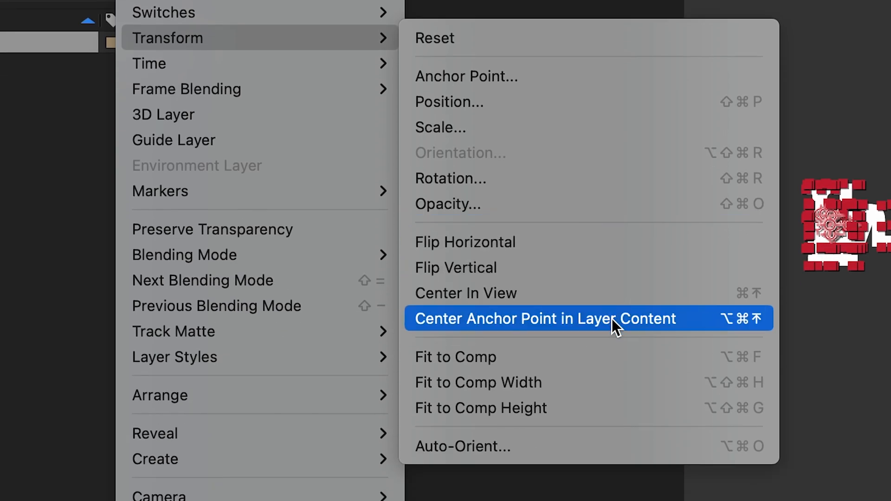
{"action": "left_click", "coordinate": [543, 318]}
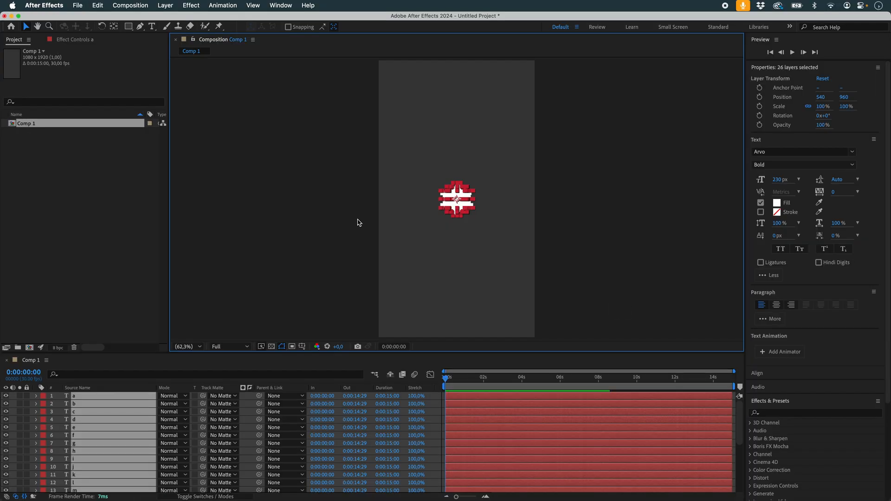
{"action": "scroll", "scroll_direction": "down", "scroll_amount": 3}
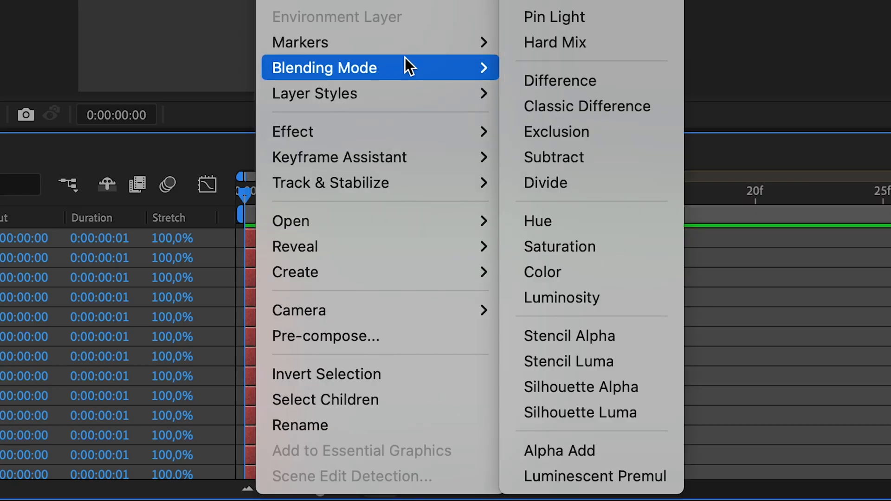
{"action": "mouse_move", "coordinate": [339, 157]}
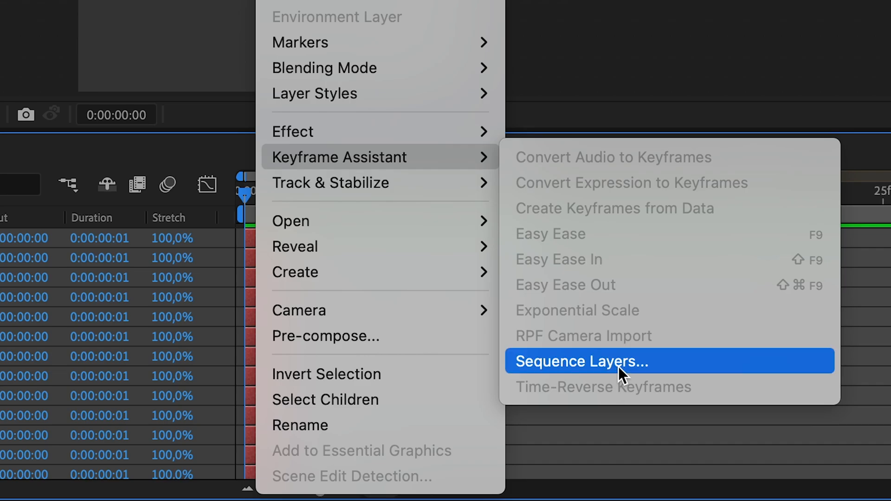
Sequence the letter layers one frame apart with Keyframe Assistant and select layer a
{"action": "left_click", "coordinate": [579, 361]}
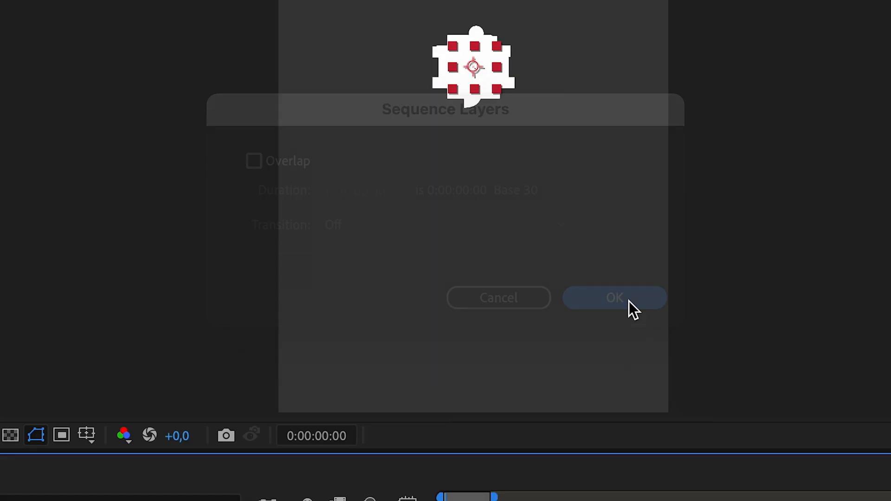
{"action": "left_click", "coordinate": [614, 297]}
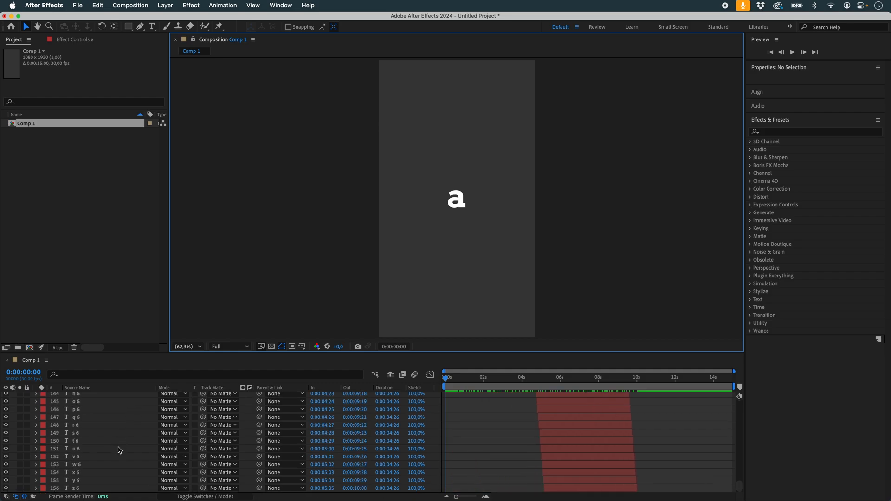
{"action": "mouse_move", "coordinate": [575, 396]}
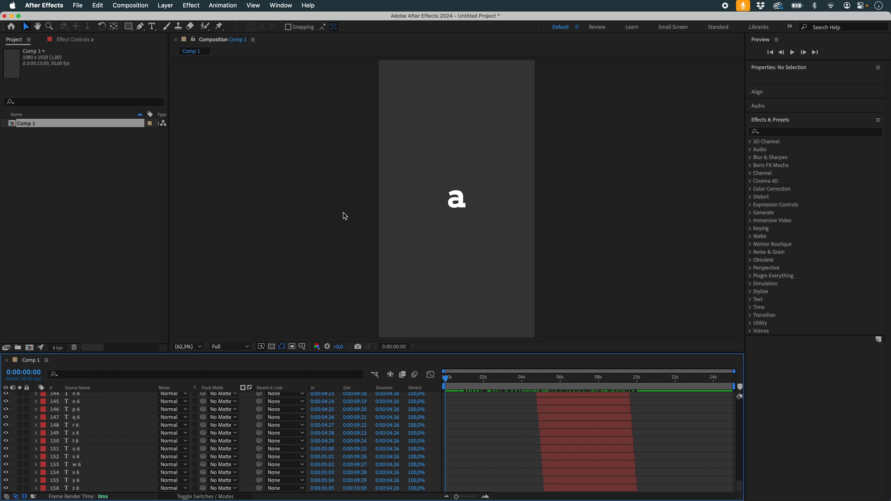
{"action": "mouse_move", "coordinate": [424, 160]}
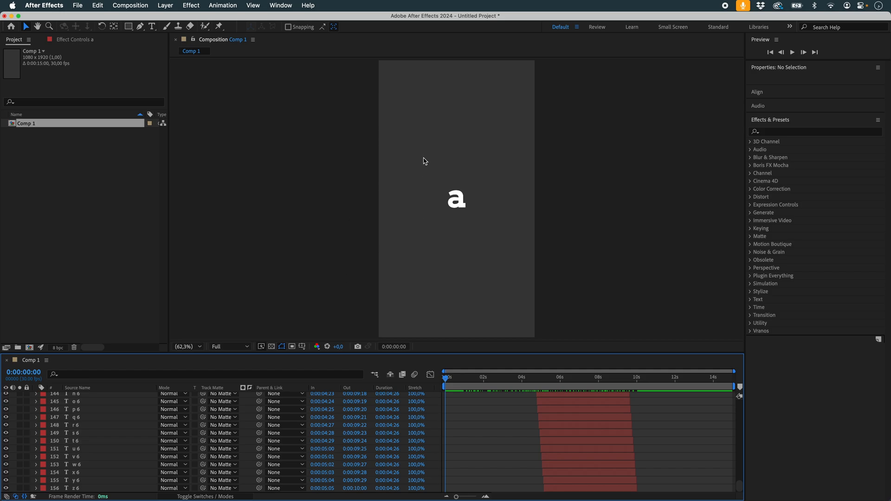
{"action": "left_click", "coordinate": [457, 198]}
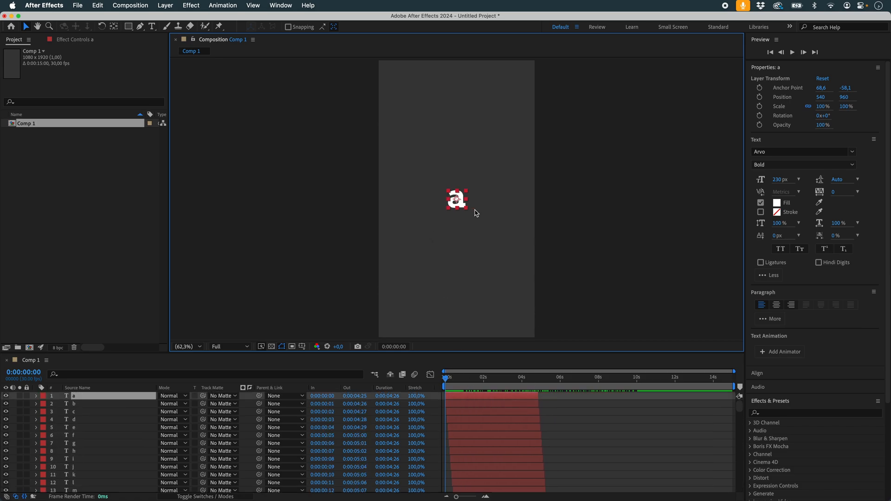
{"action": "mouse_move", "coordinate": [440, 191]}
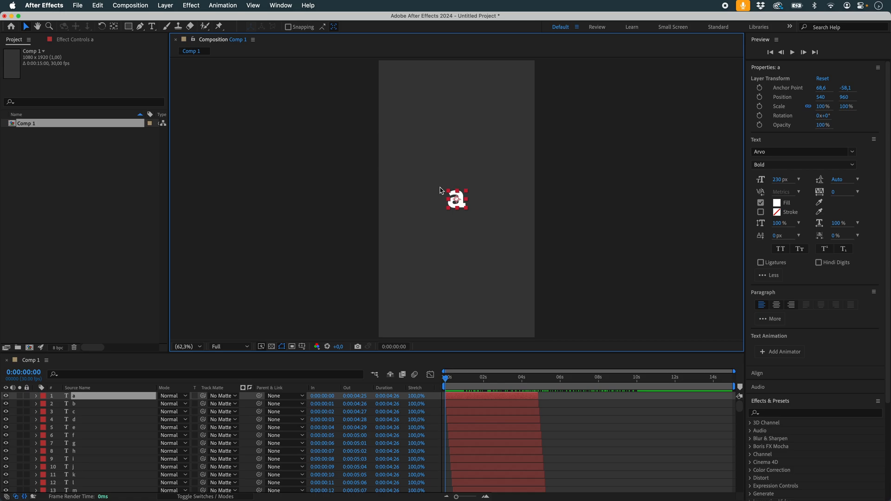
Ask ChatGPT for a script that puts a mask on every selected text layer
{"action": "left_click", "coordinate": [440, 236]}
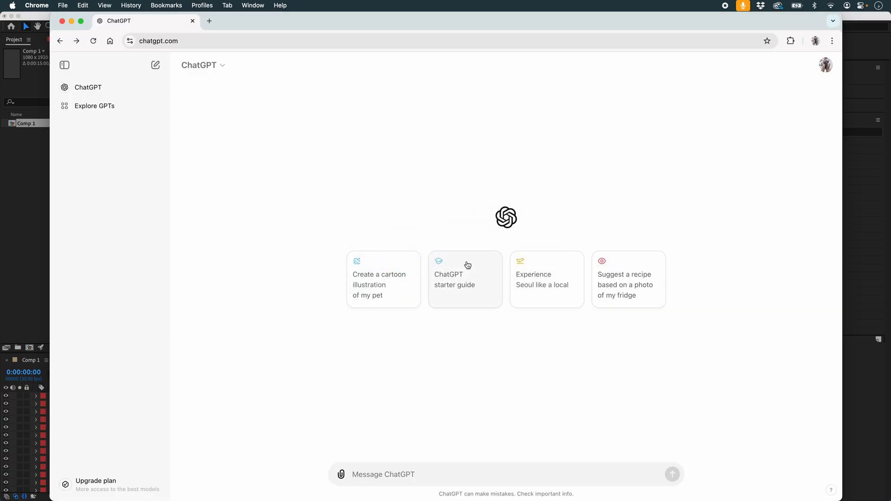
{"action": "type", "text": "create a script for after effects"}
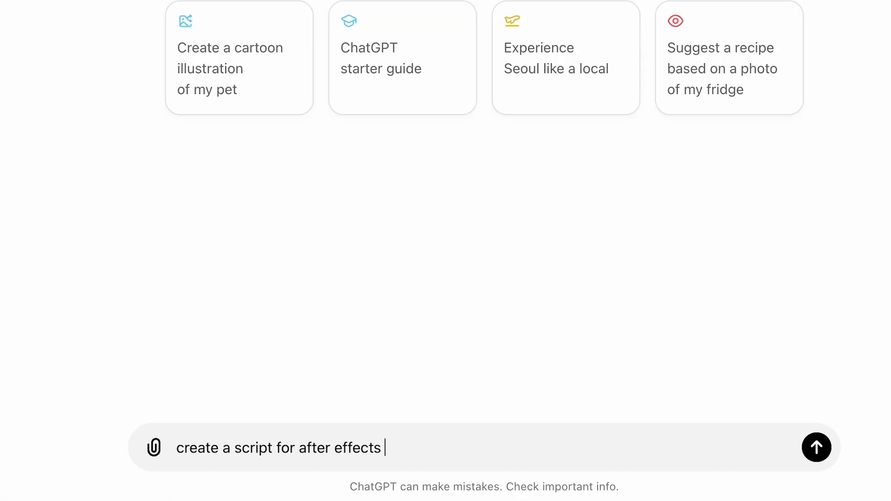
{"action": "type", "text": "that put a mask on every selected text layer"}
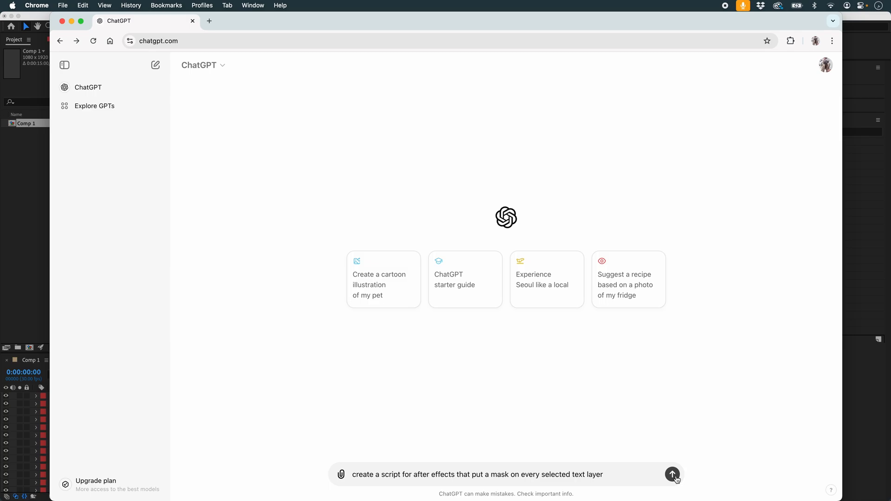
{"action": "left_click", "coordinate": [673, 474]}
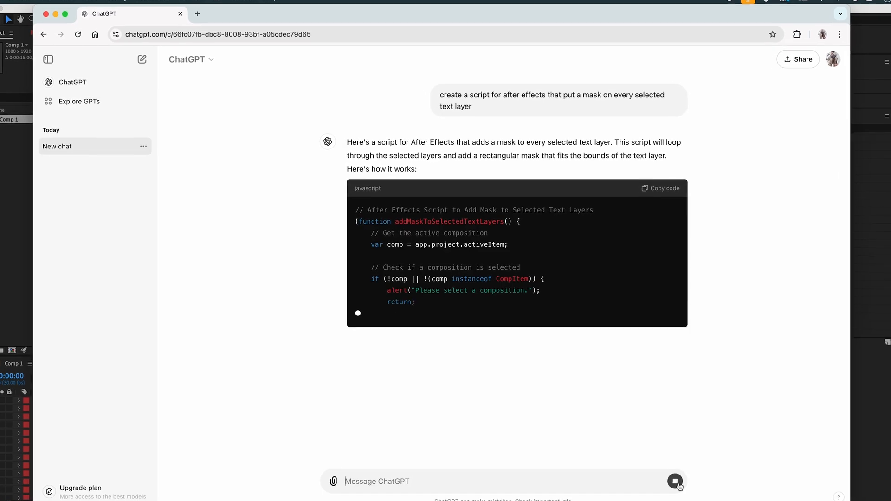
{"action": "scroll", "scroll_direction": "down", "scroll_amount": 3}
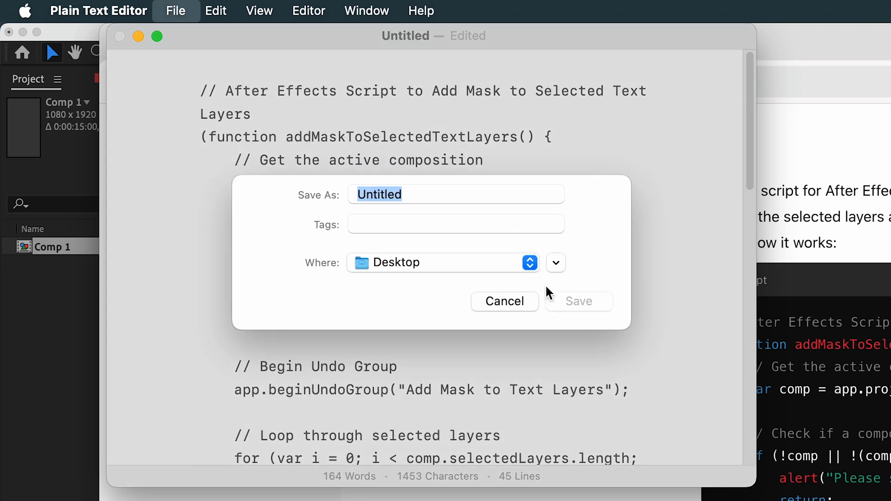
Save the script to the Desktop as a text file named 'add mask'
{"action": "type", "text": "add mask"}
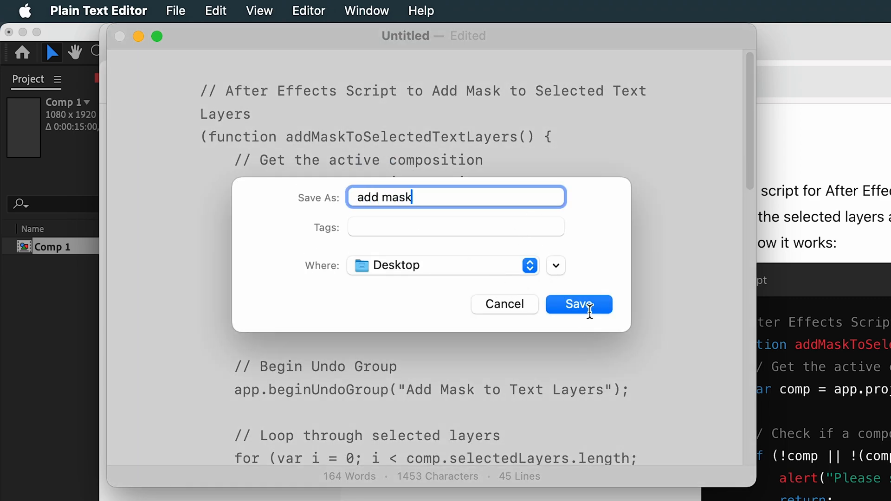
{"action": "left_click", "coordinate": [578, 304]}
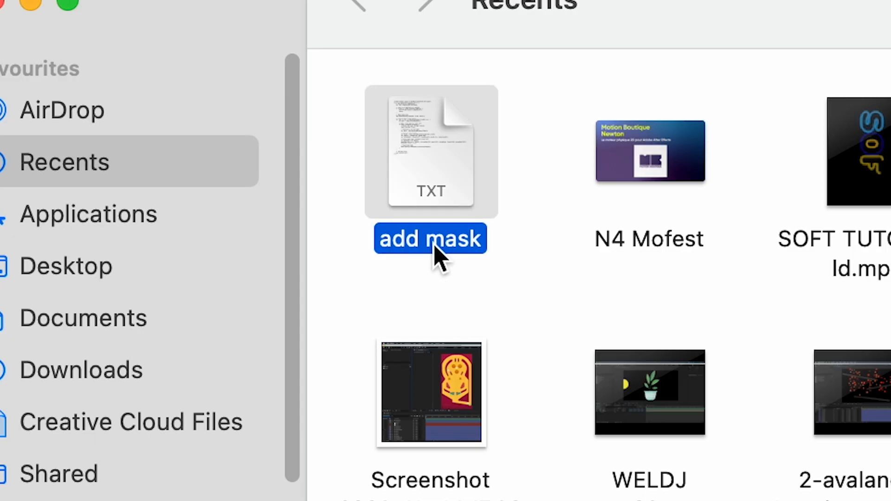
Rename the file's extension from .txt to .jsx and confirm 'Use .jsx'
{"action": "left_click", "coordinate": [429, 238]}
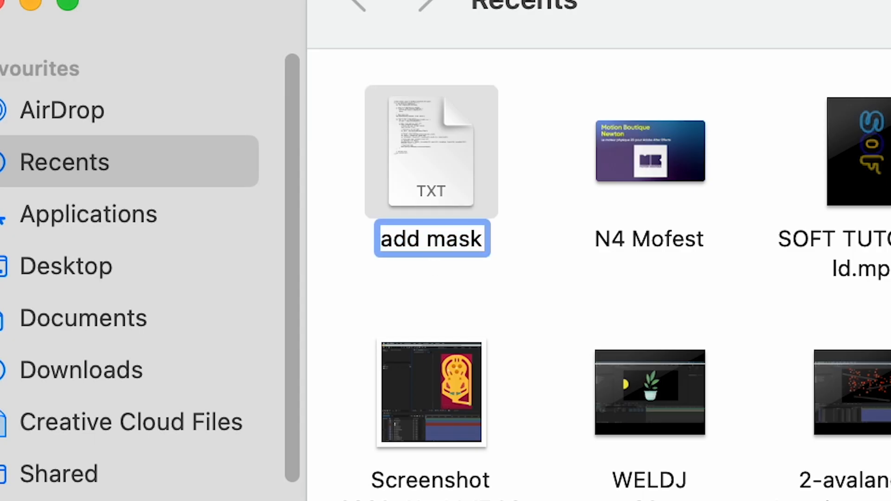
{"action": "type", "text": ".jsx"}
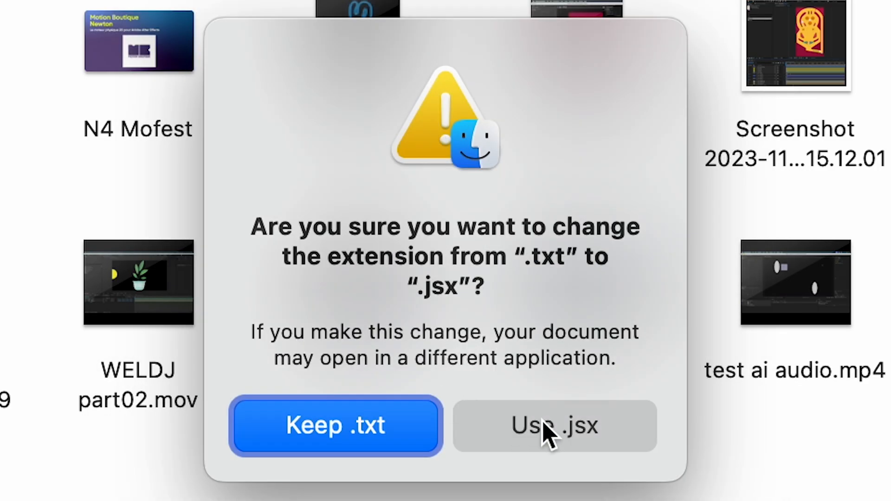
{"action": "left_click", "coordinate": [553, 426]}
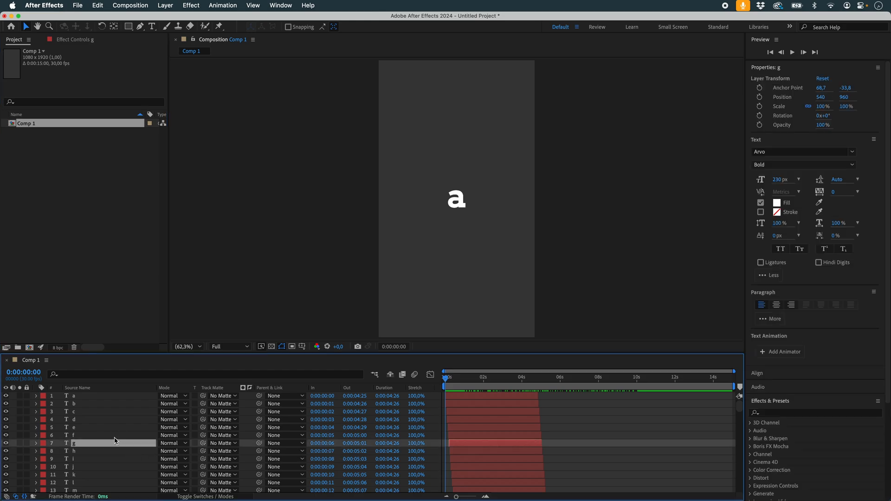
Run add mask.jsx from the Desktop via File > Scripts > Run Script File
{"action": "left_click", "coordinate": [78, 6]}
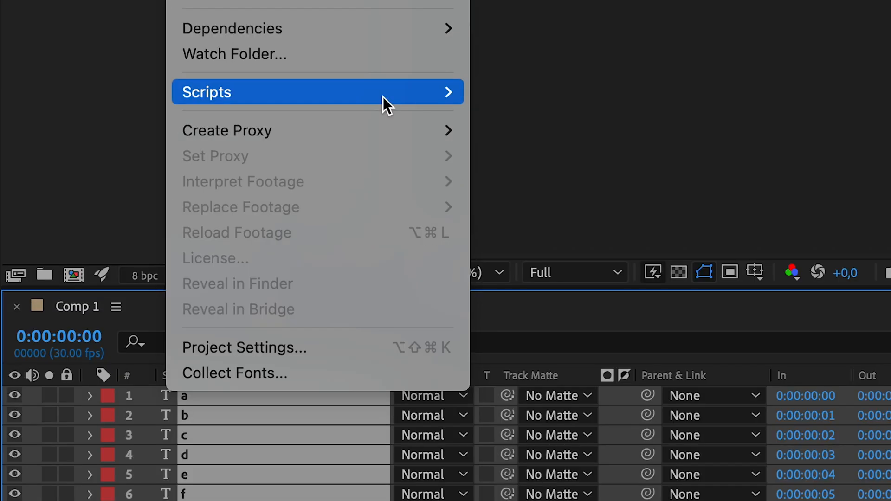
{"action": "left_click", "coordinate": [206, 92]}
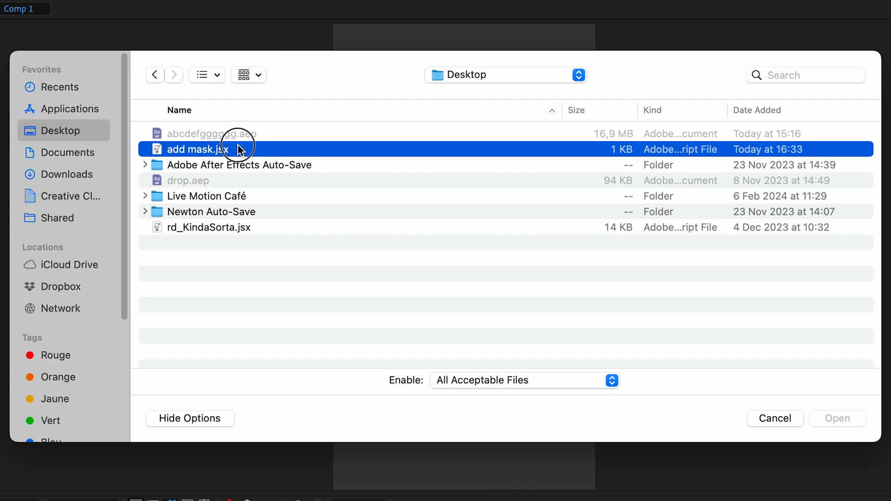
{"action": "double_click", "coordinate": [196, 149]}
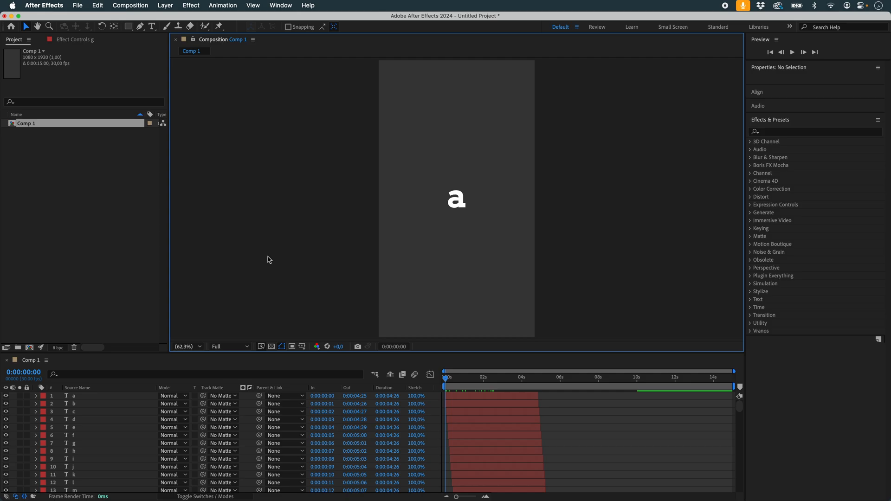
Send the comp to Newton and set the solver Sub-steps to 20
{"action": "left_click", "coordinate": [130, 6]}
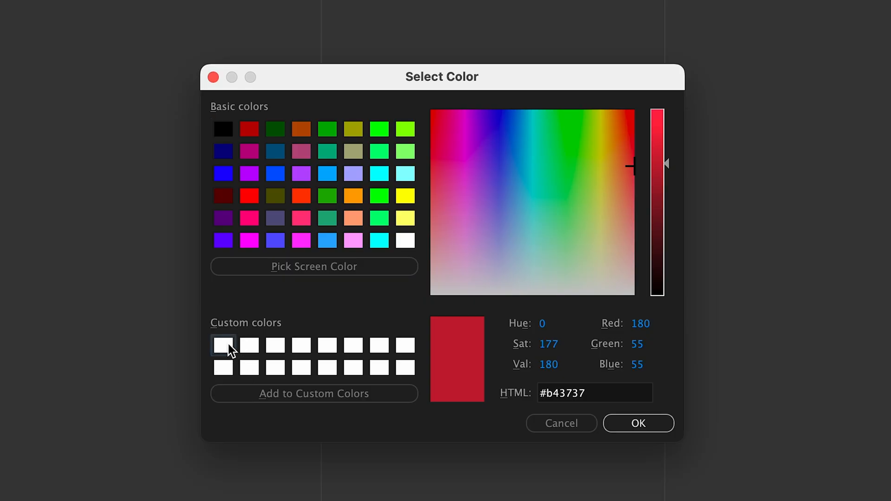
{"action": "left_click", "coordinate": [636, 423]}
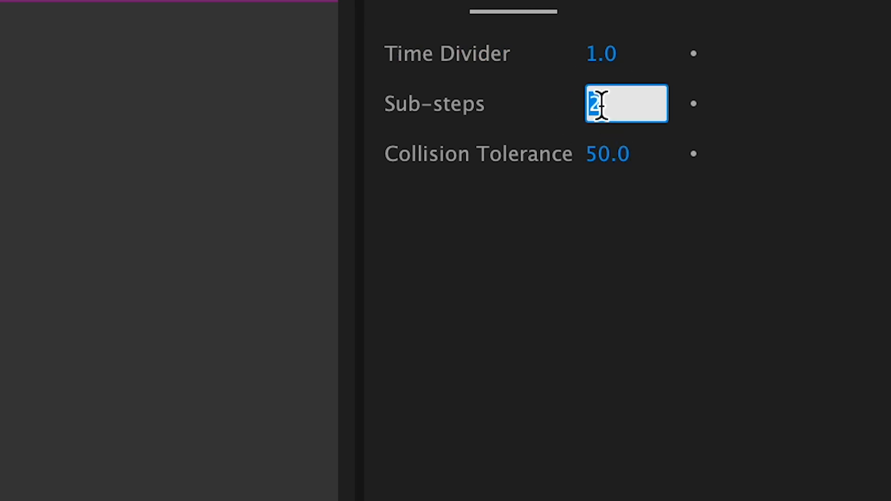
{"action": "type", "text": "20"}
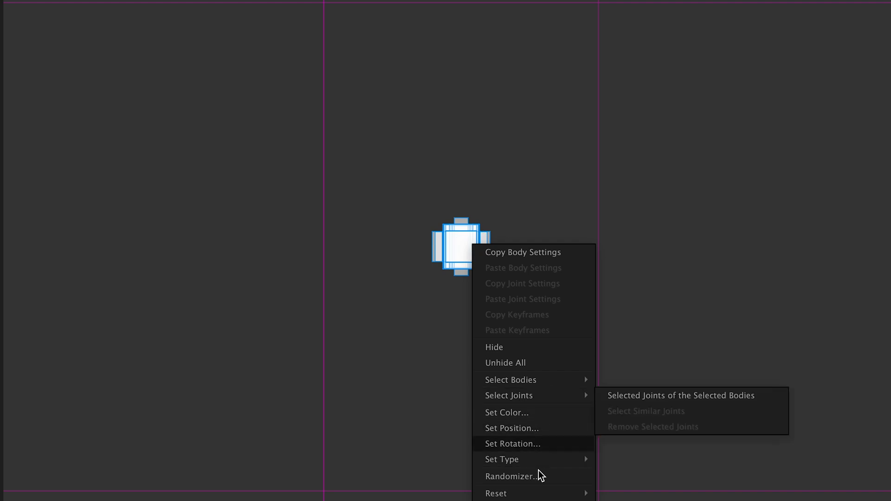
Randomize the letter bodies' positions across the frame and rotations across 0–360°
{"action": "left_click", "coordinate": [512, 476]}
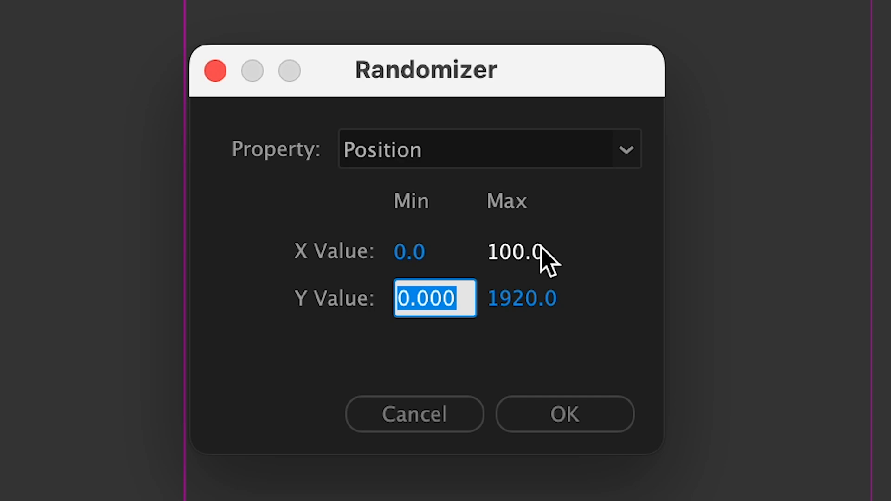
{"action": "left_click", "coordinate": [564, 413]}
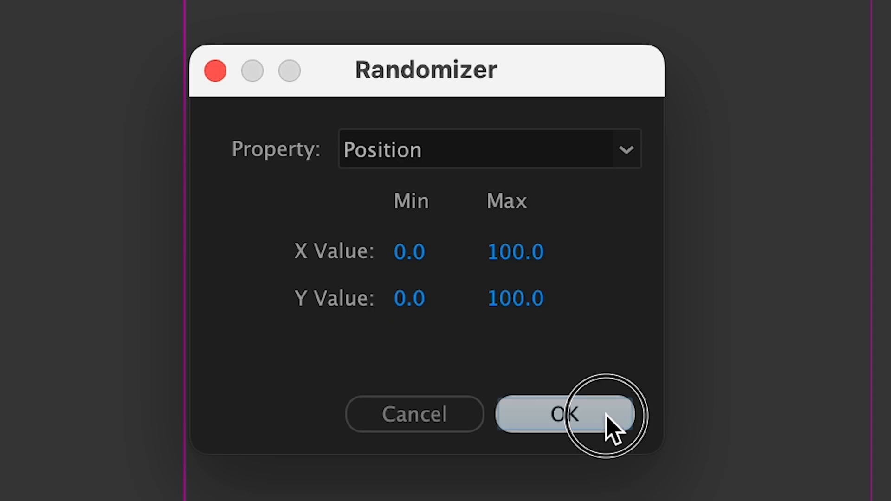
{"action": "left_click", "coordinate": [563, 414]}
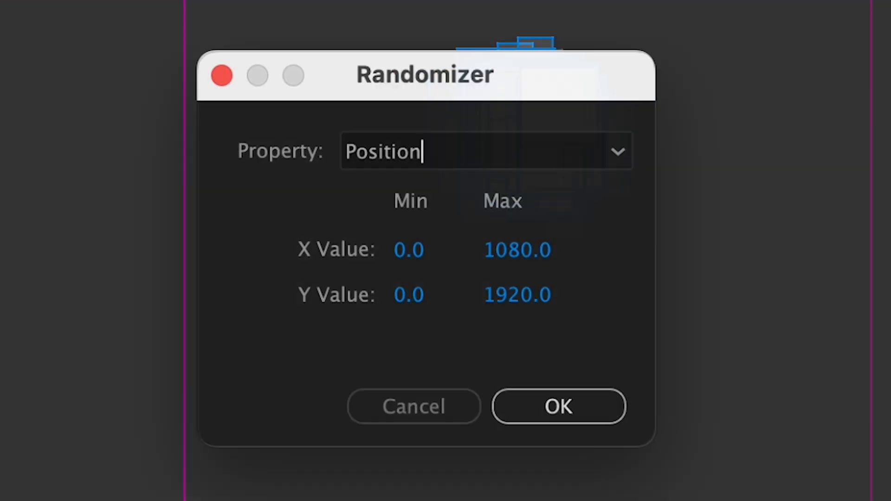
{"action": "left_click", "coordinate": [616, 151]}
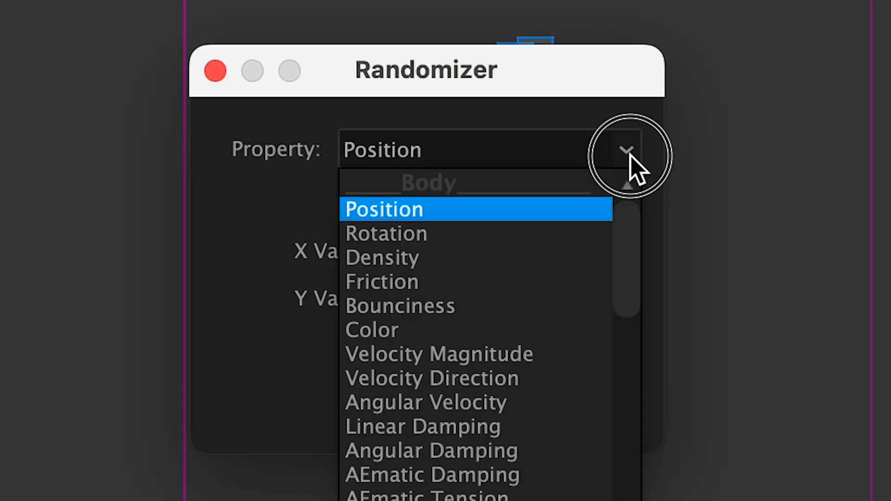
{"action": "left_click", "coordinate": [386, 234]}
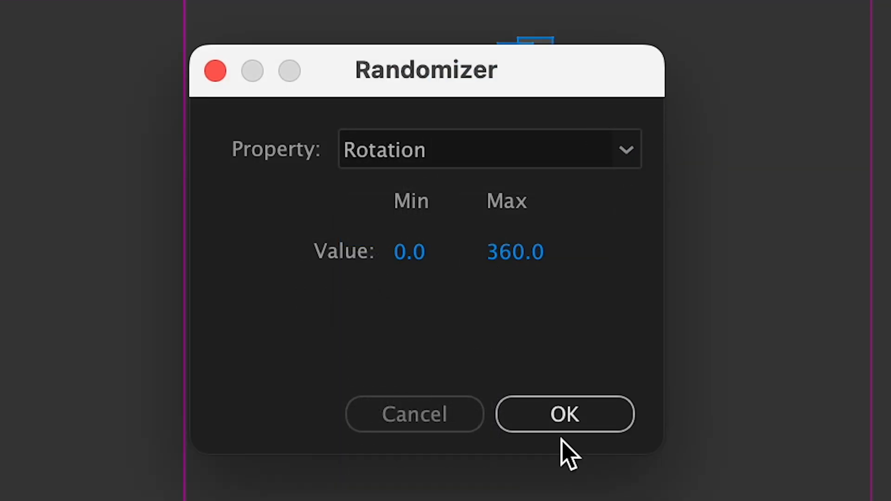
{"action": "left_click", "coordinate": [564, 413]}
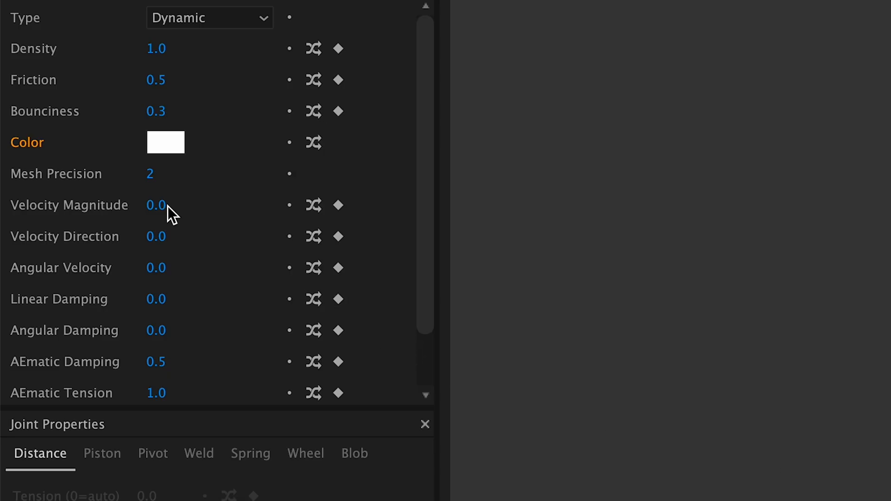
{"action": "mouse_move", "coordinate": [314, 278]}
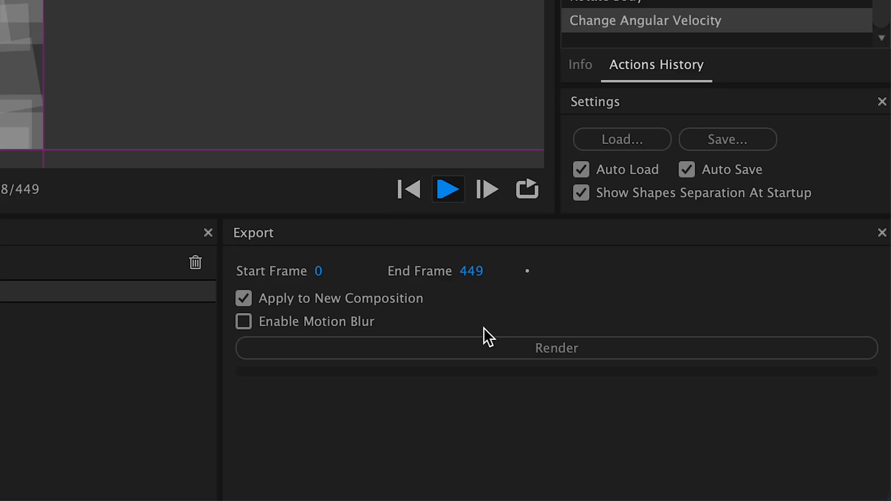
Render the Newton simulation to Comp 1_Sim_01 and scrub through the tumbling letters
{"action": "left_click", "coordinate": [556, 348]}
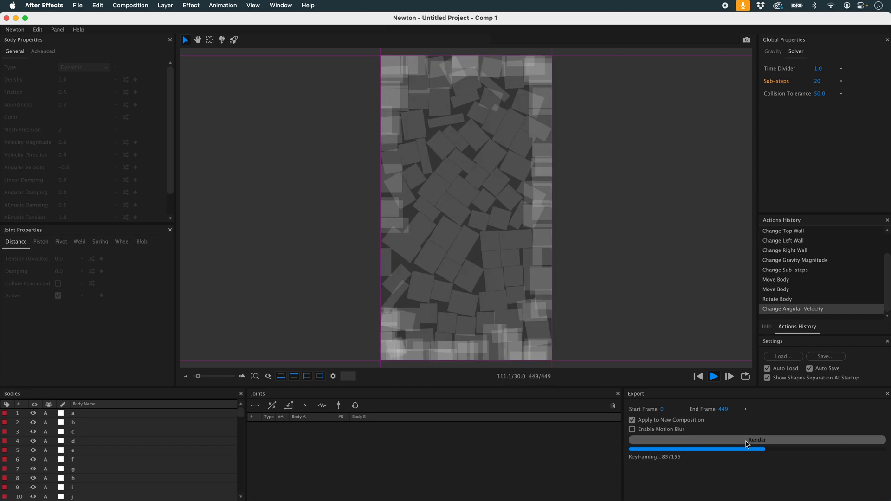
{"action": "left_click", "coordinate": [757, 440]}
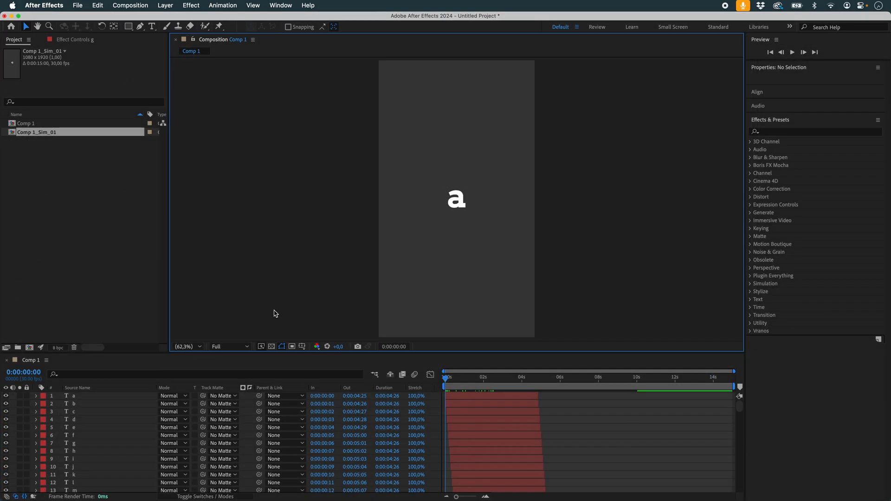
{"action": "double_click", "coordinate": [36, 132]}
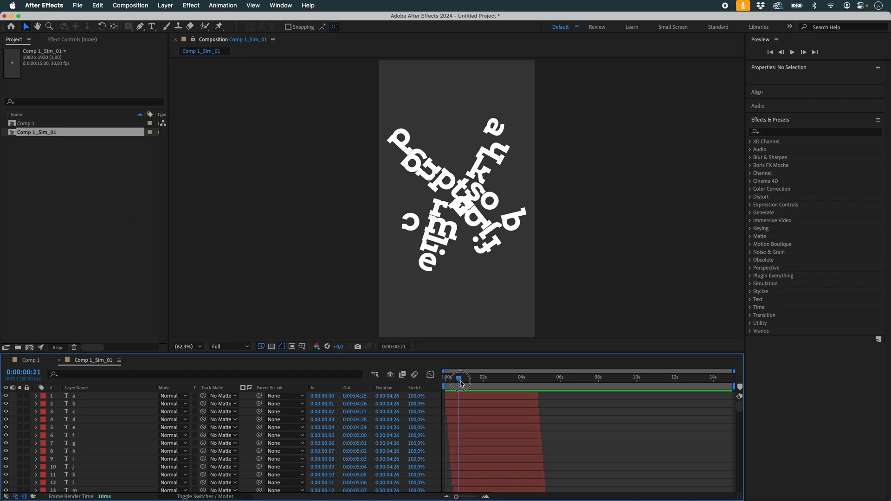
{"action": "left_click_drag", "start_coordinate": [460, 381], "coordinate": [465, 380]}
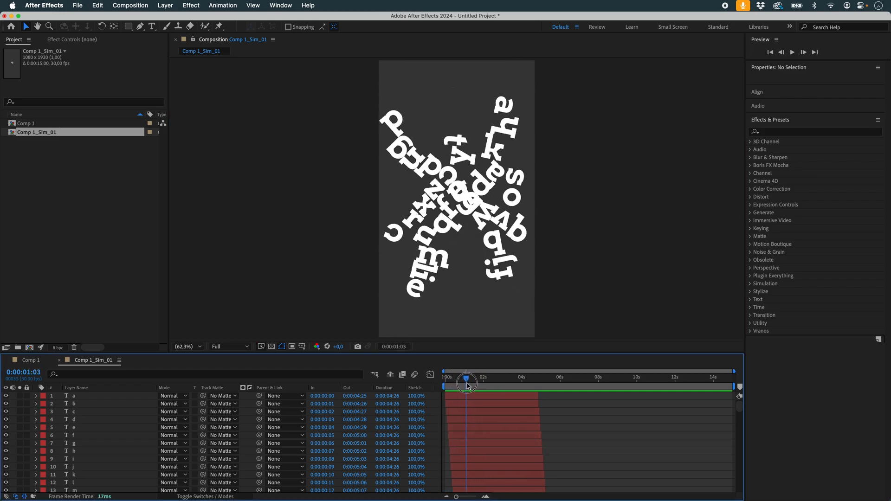
{"action": "left_click", "coordinate": [467, 378]}
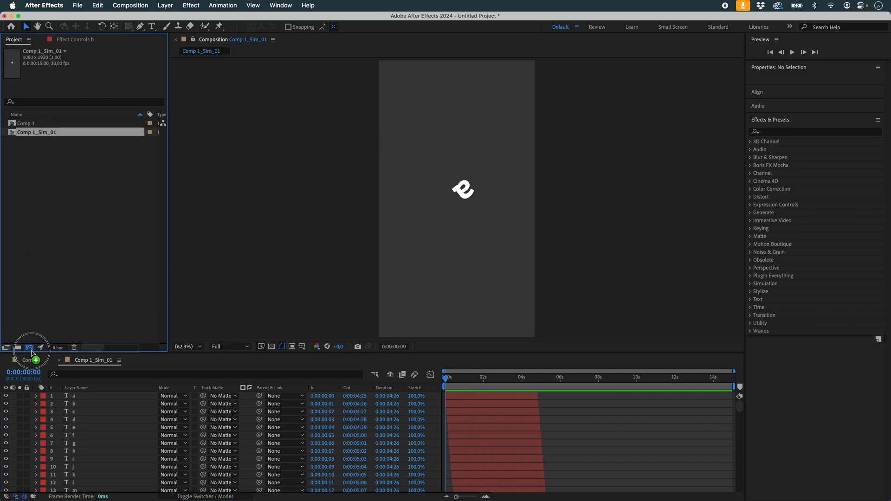
Nest Comp 1_Sim_01 in Comp 1_Sim_02 and place a black solid behind the letters
{"action": "left_click", "coordinate": [30, 347]}
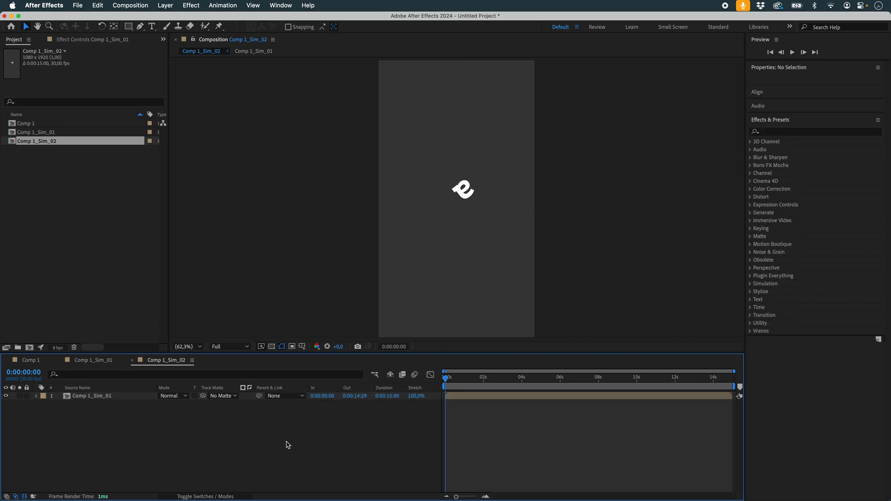
{"action": "mouse_move", "coordinate": [107, 371]}
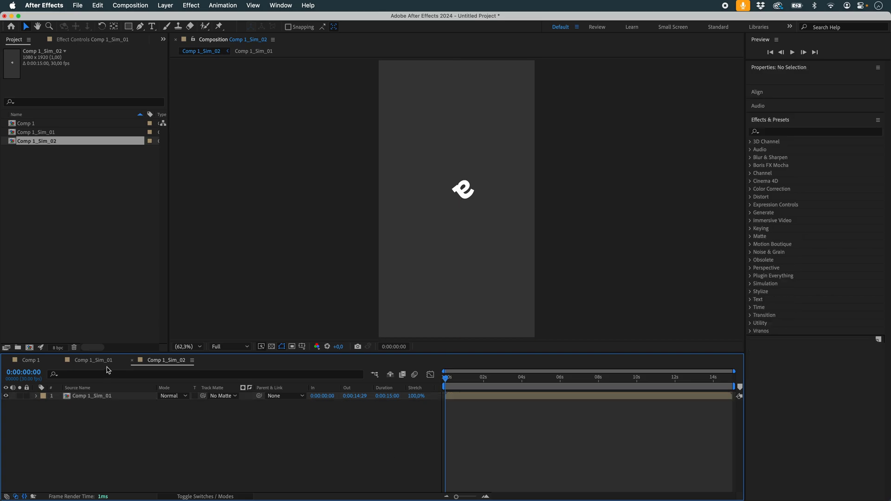
{"action": "left_click", "coordinate": [93, 360]}
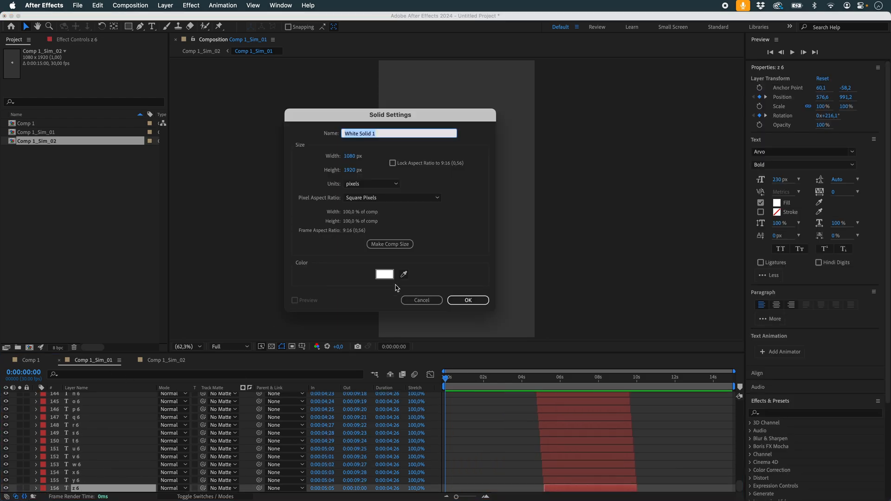
{"action": "left_click", "coordinate": [384, 274]}
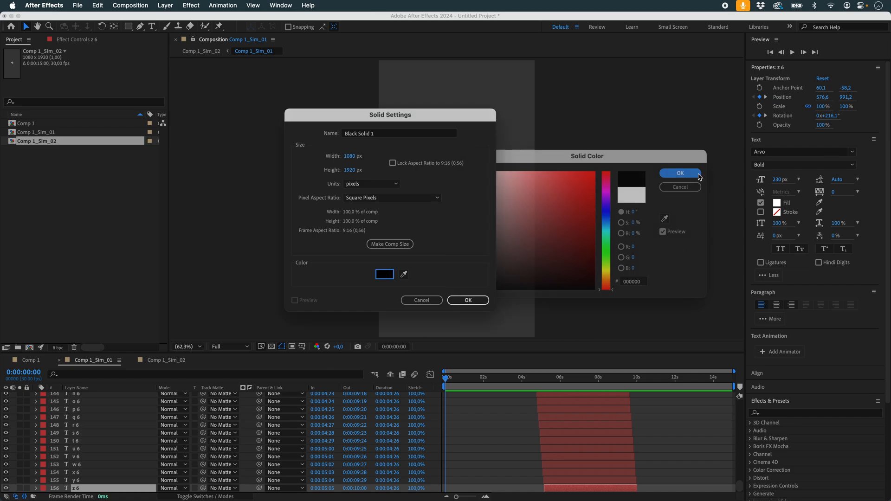
{"action": "left_click", "coordinate": [467, 300]}
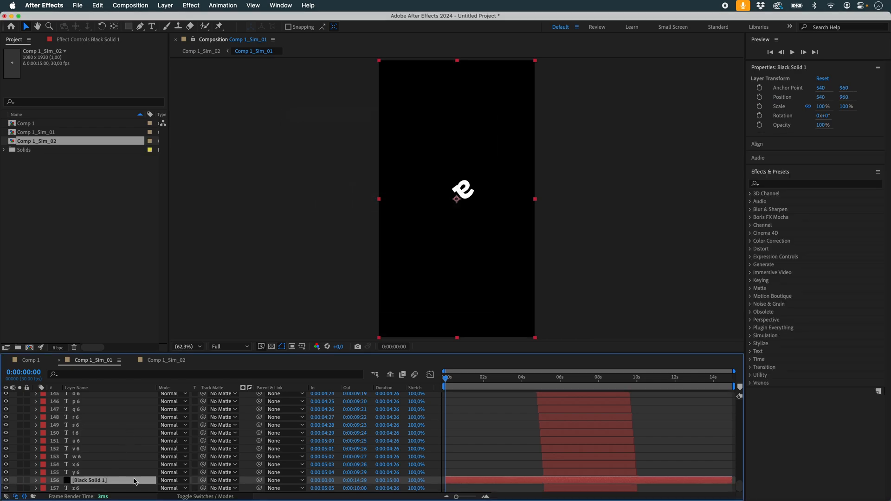
{"action": "left_click", "coordinate": [167, 360]}
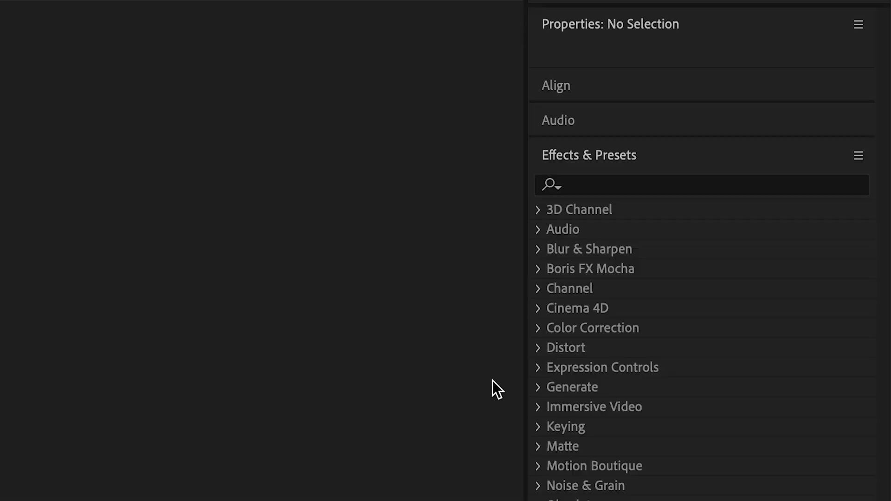
Apply Plotter with Linedraw algorithm, Invert on, and Max Stroke Width 8,0
{"action": "type", "text": "plo"}
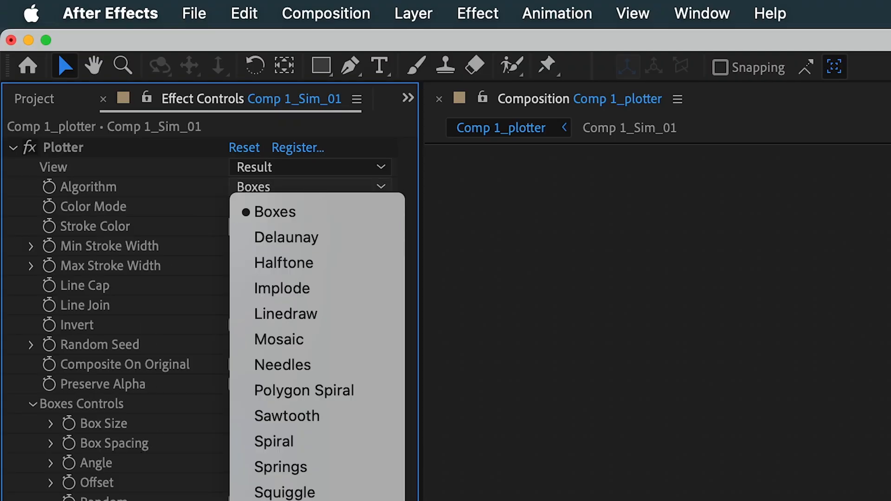
{"action": "left_click", "coordinate": [285, 314]}
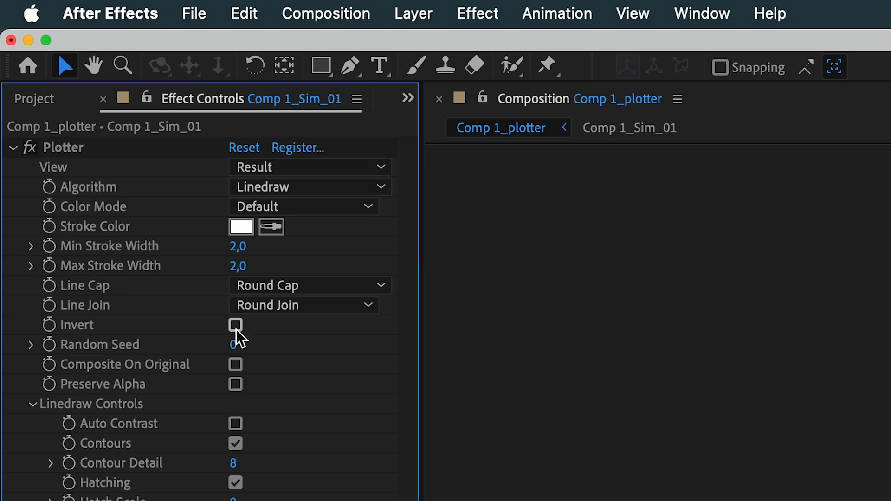
{"action": "left_click", "coordinate": [235, 324]}
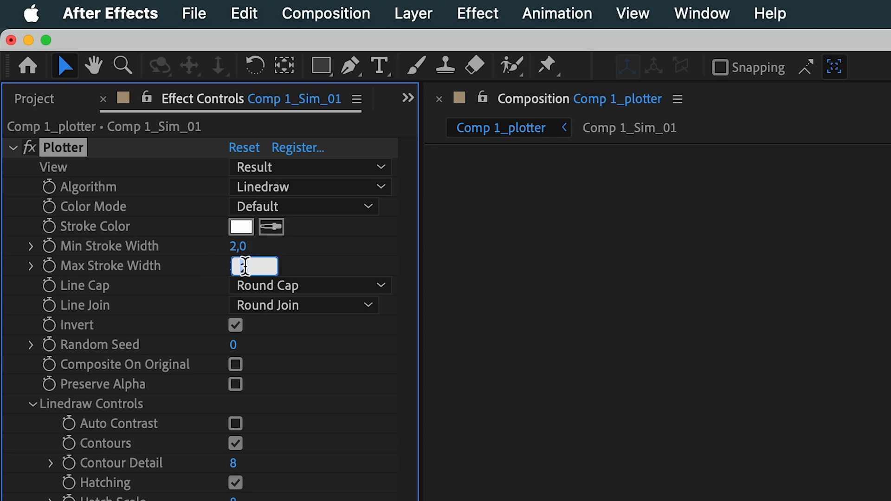
{"action": "type", "text": "8,0"}
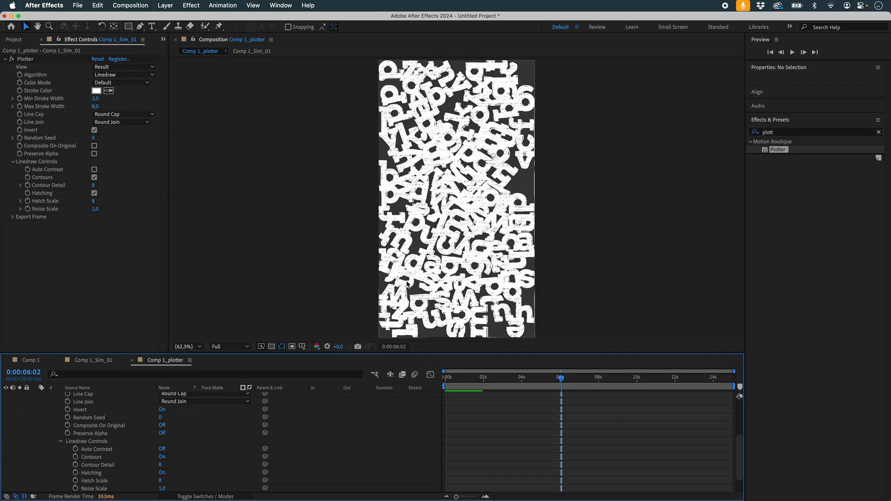
{"action": "mouse_move", "coordinate": [133, 142]}
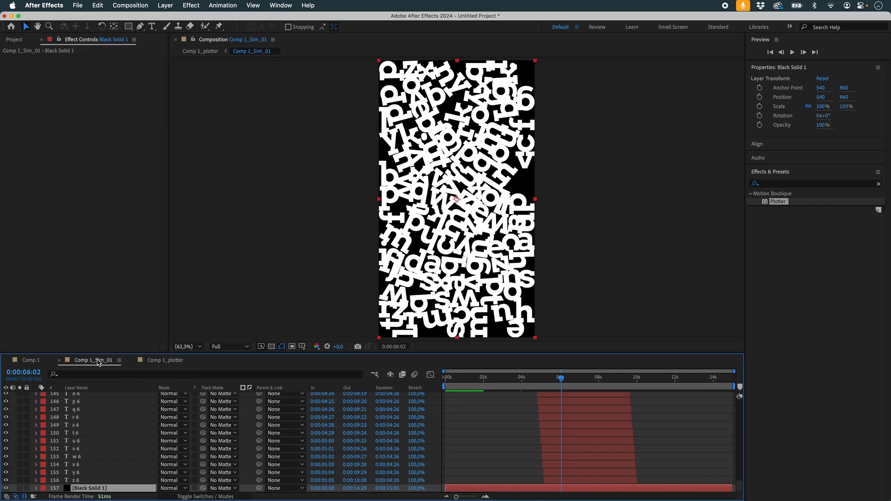
Run Randomizer.jsx on all letter layers with opacity minimum 15 and maximum 100
{"action": "left_click", "coordinate": [77, 479]}
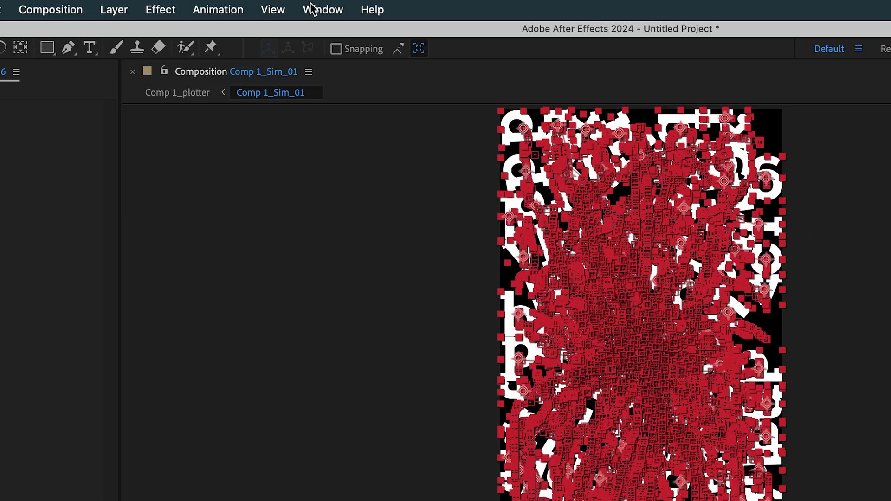
{"action": "left_click", "coordinate": [322, 9]}
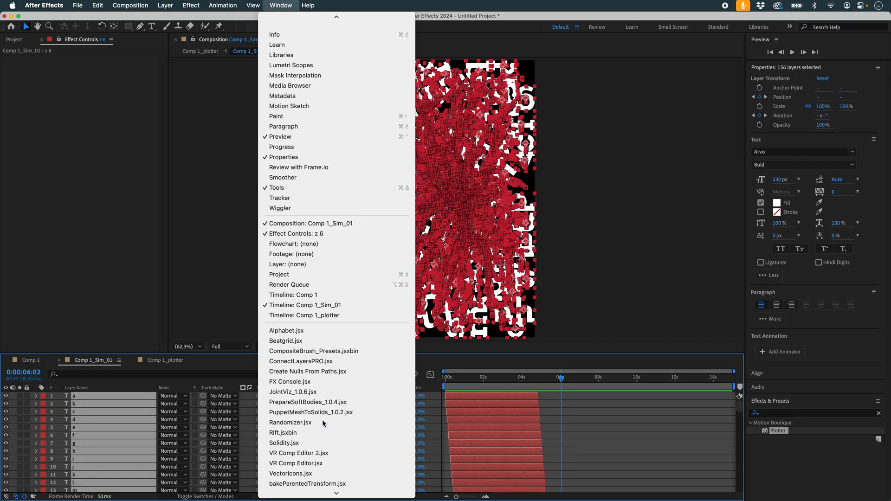
{"action": "left_click", "coordinate": [291, 422]}
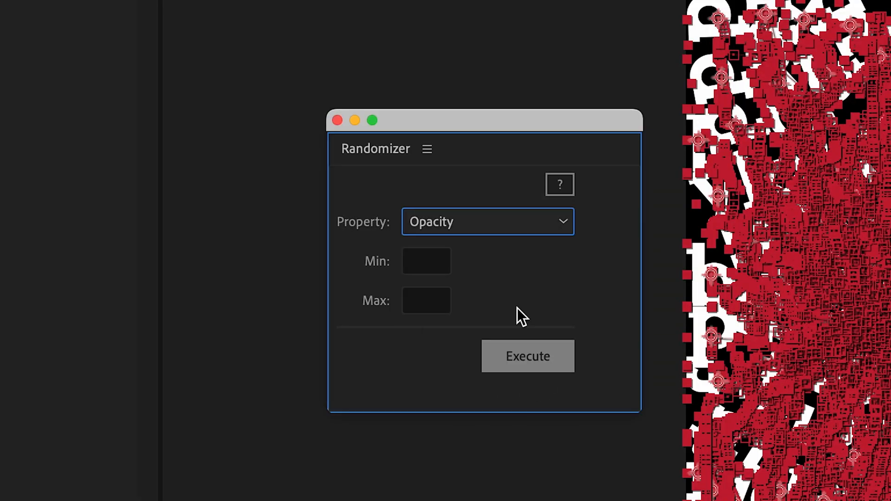
{"action": "left_click", "coordinate": [426, 260]}
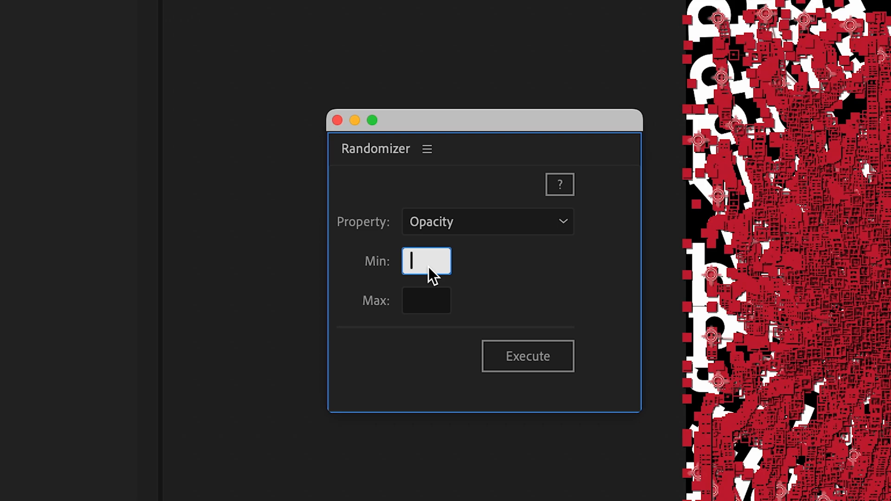
{"action": "type", "text": "15"}
{"action": "left_click", "coordinate": [426, 301]}
{"action": "type", "text": "100"}
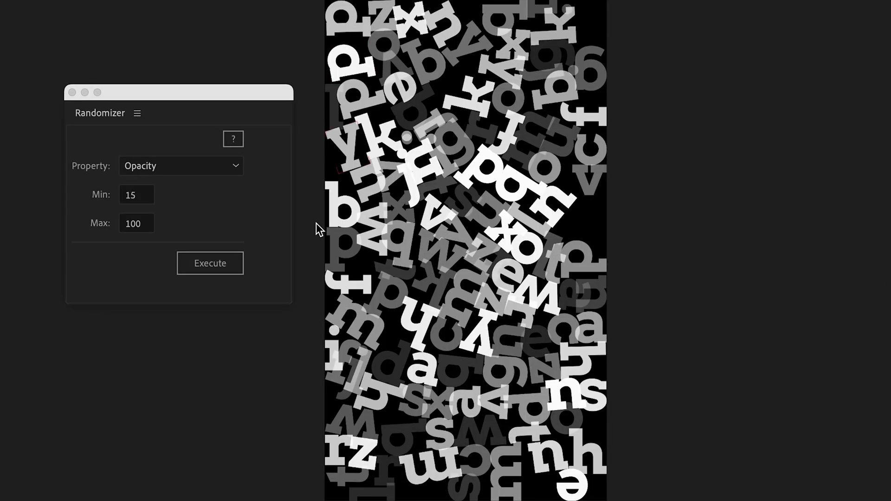
{"action": "mouse_move", "coordinate": [307, 478]}
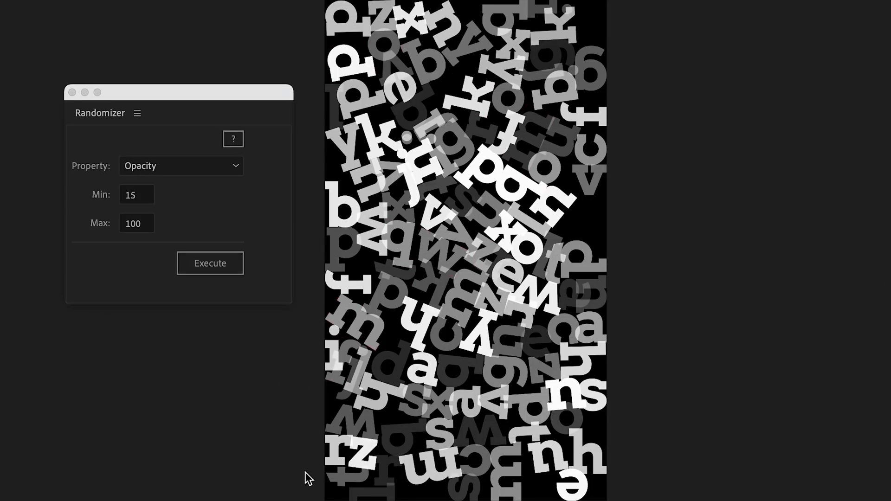
Check the varied-strength hatched letters in the plotter composition at an earlier frame
{"action": "left_click", "coordinate": [210, 263]}
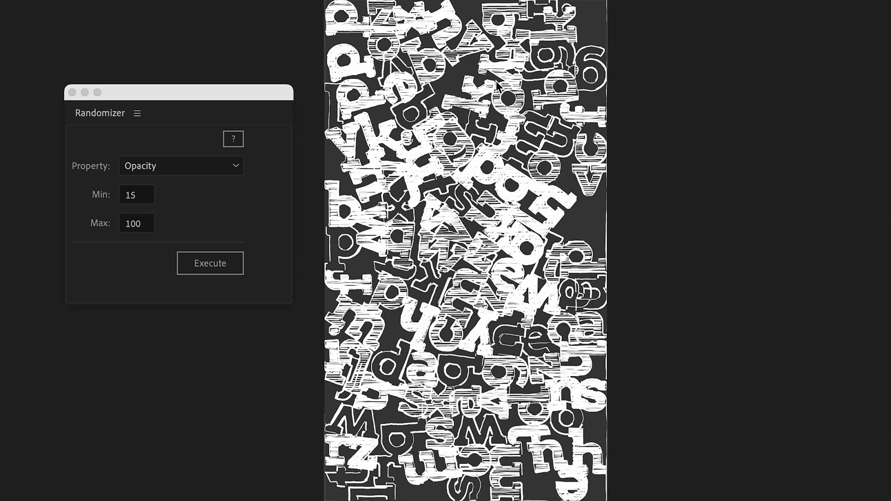
{"action": "mouse_move", "coordinate": [247, 470]}
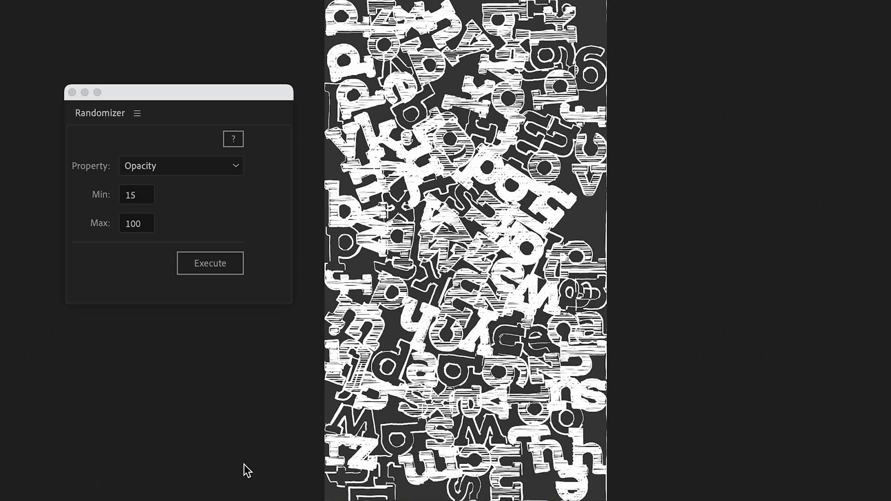
{"action": "left_click", "coordinate": [208, 262]}
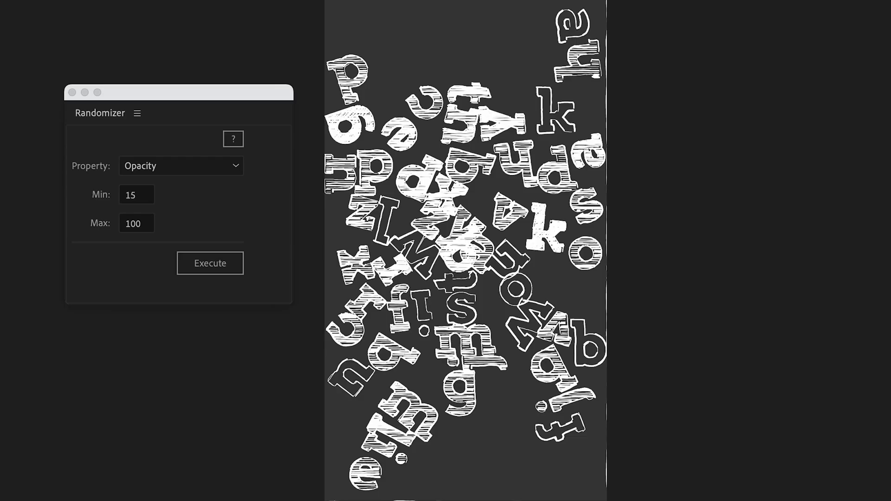
{"action": "left_click", "coordinate": [209, 263]}
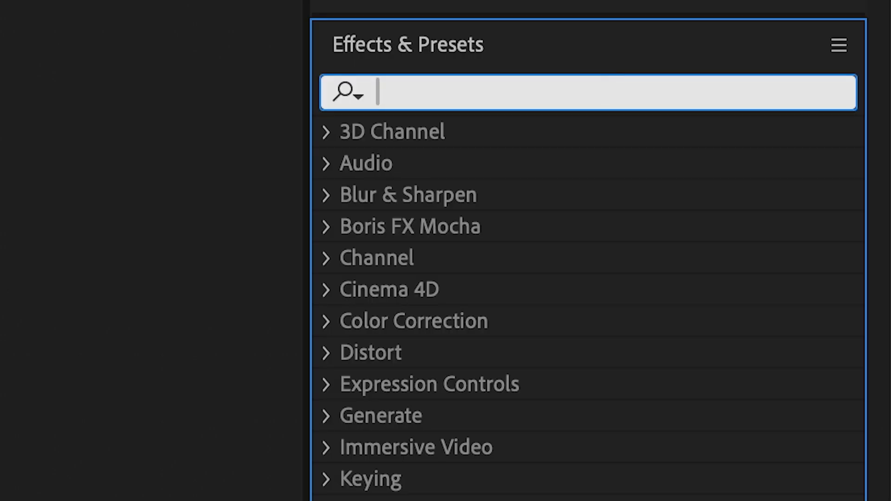
Add Levels ahead of Plotter with Input White lowered to 119 to brighten the letters
{"action": "type", "text": "level"}
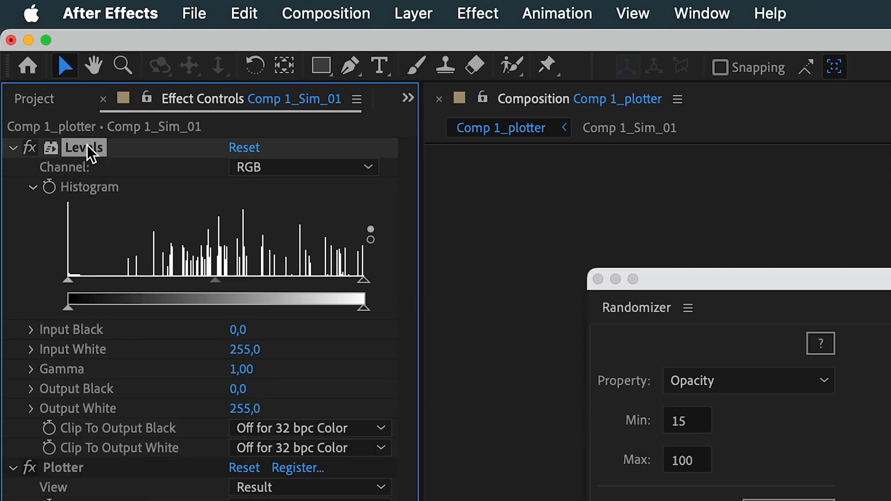
{"action": "left_click_drag", "start_coordinate": [363, 297], "coordinate": [300, 298]}
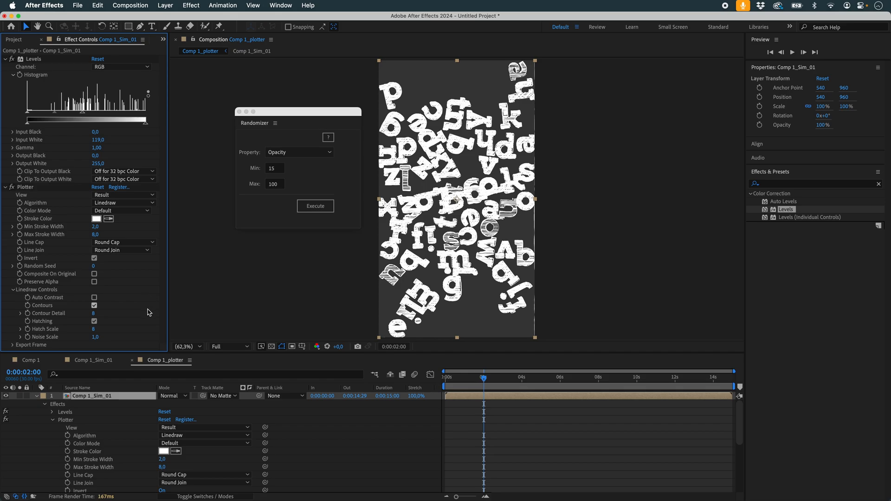
{"action": "type", "text": "level"}
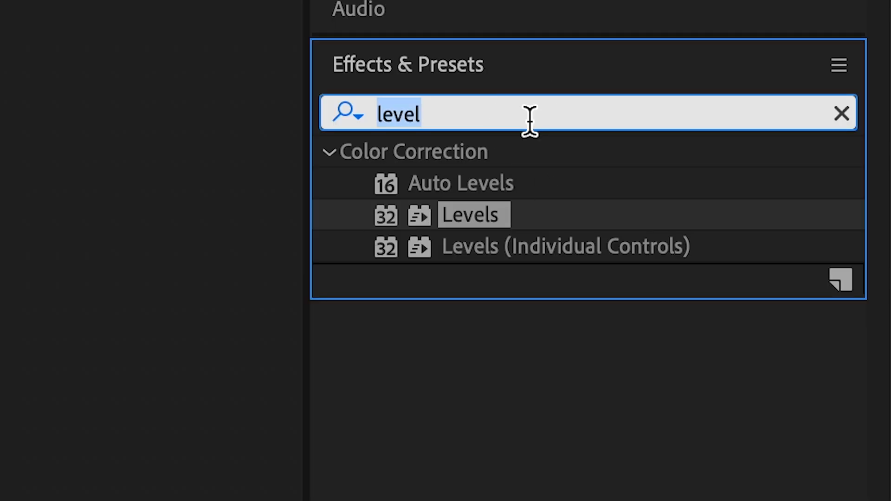
{"action": "type", "text": "po"}
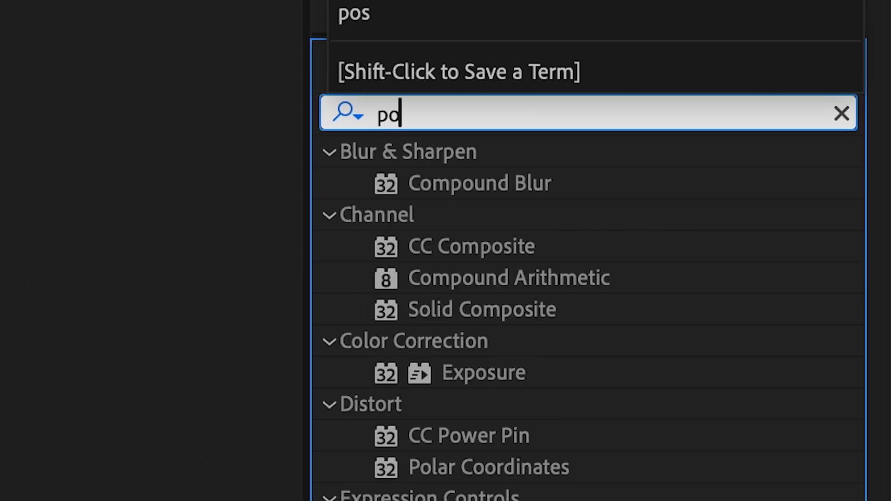